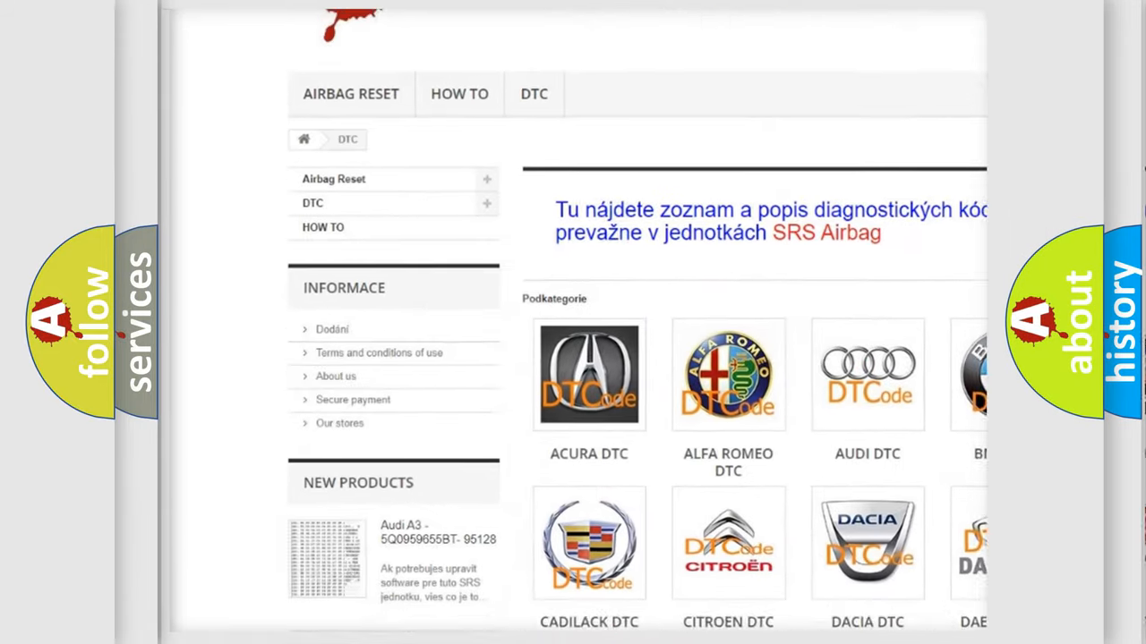
scroll(down, 3)
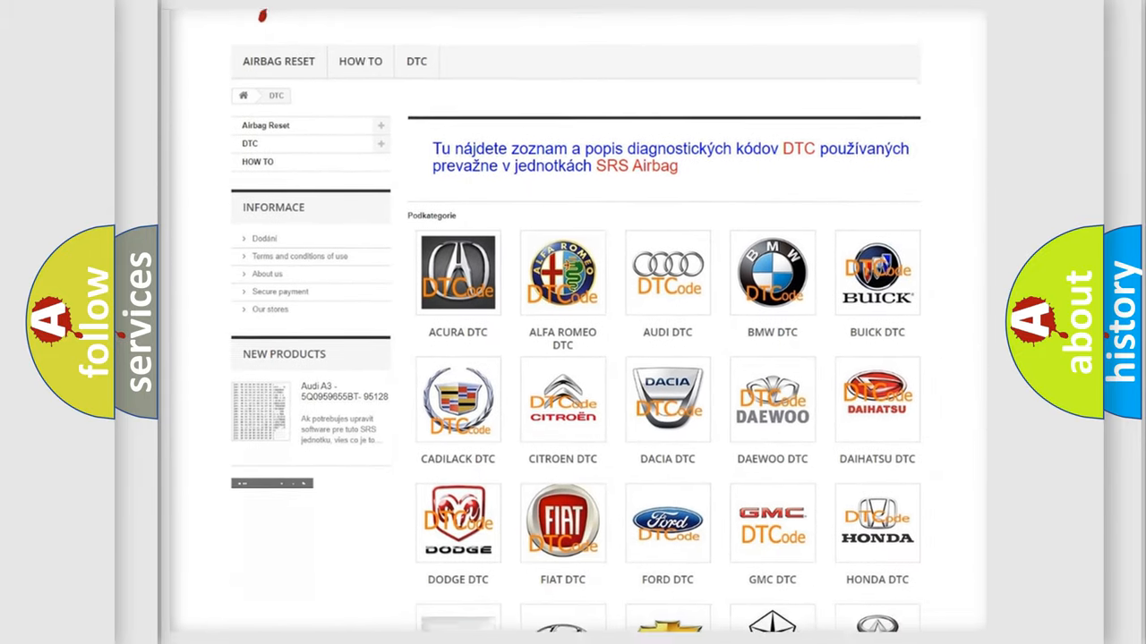
scroll(down, 3)
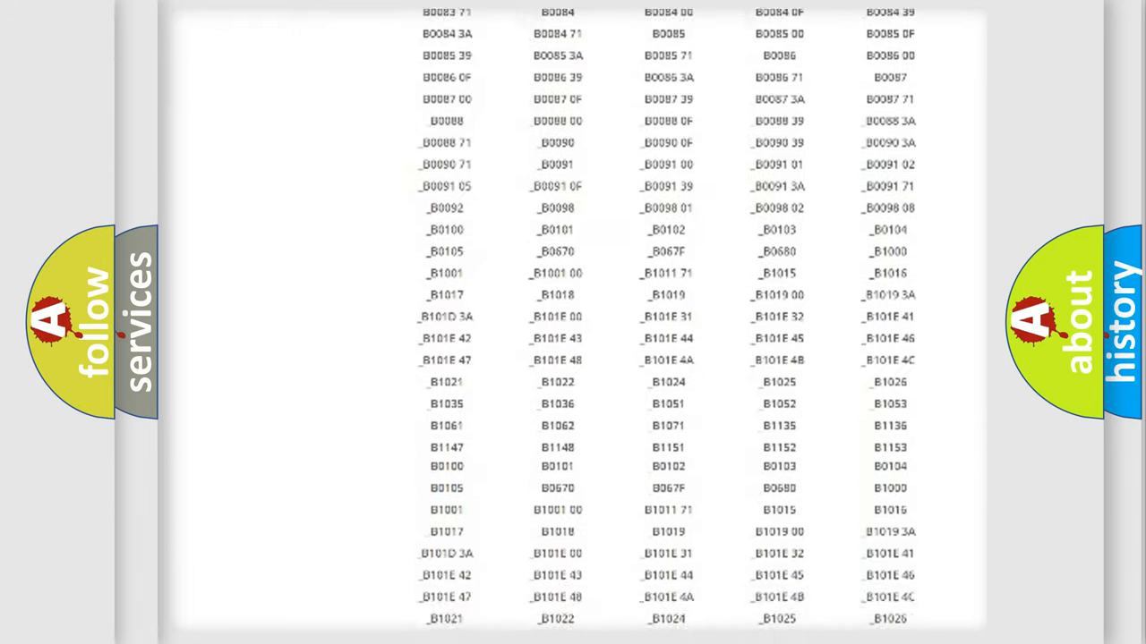
scroll(down, 3)
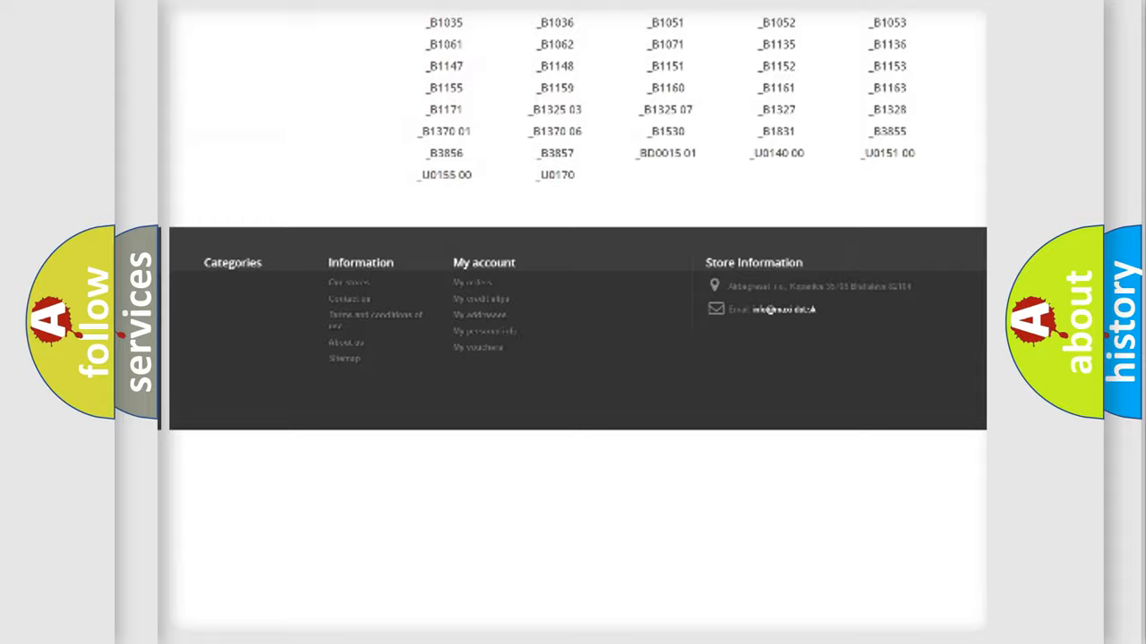
scroll(up, 3)
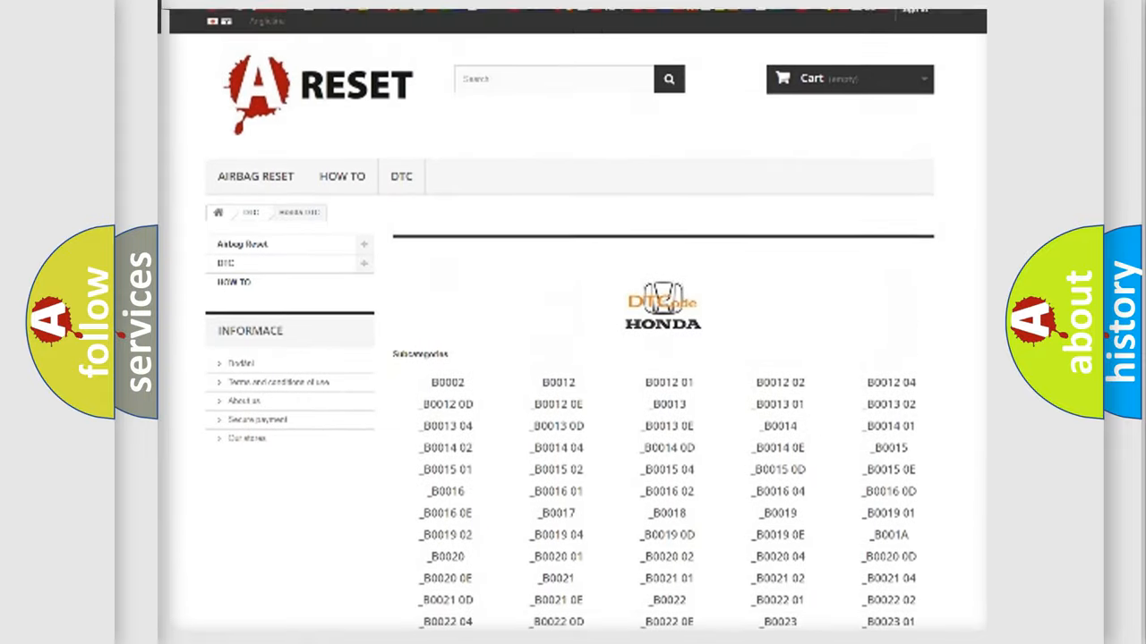